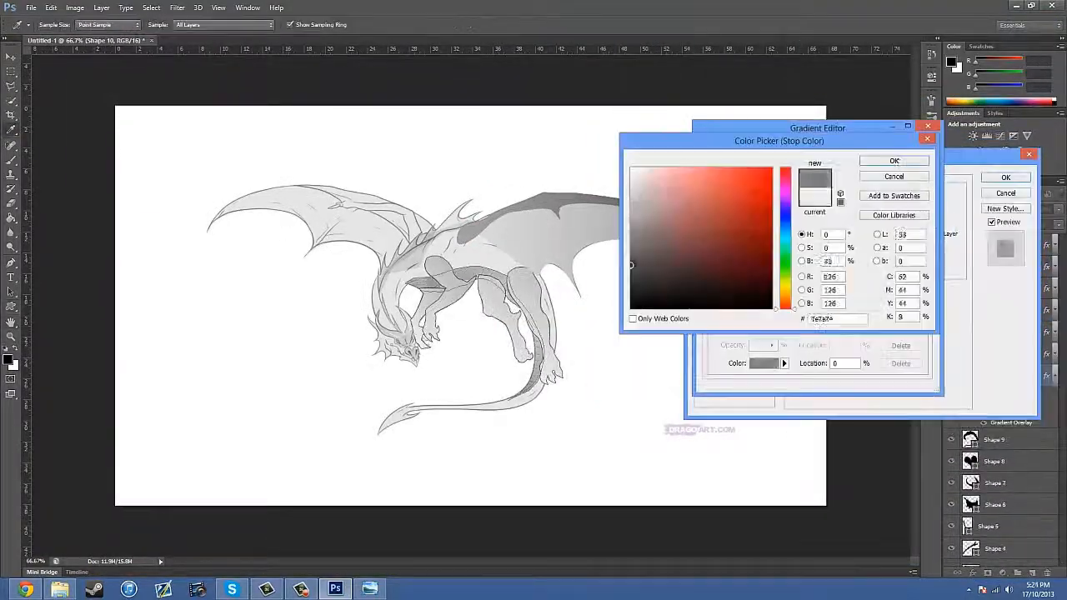
- Set the Gradient Overlay stop to grey and add a 1 px outside black stroke
{"action": "left_click", "coordinate": [894, 161]}
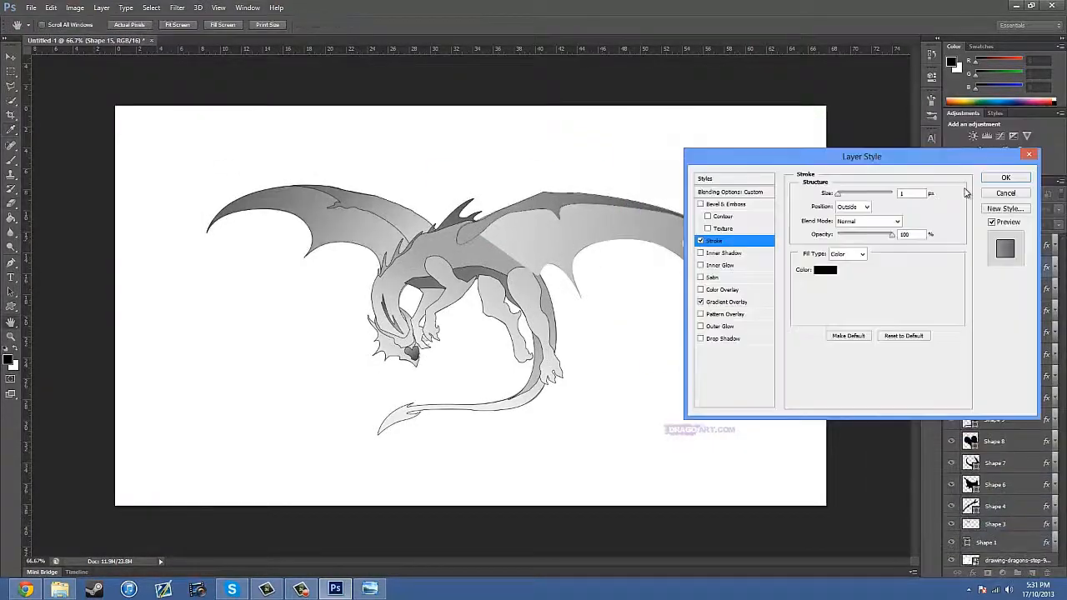
- Shade the remaining shapes with grey gradients and outlines, then confirm the fire plume's Bevel & Emboss effects
{"action": "left_click", "coordinate": [1005, 176]}
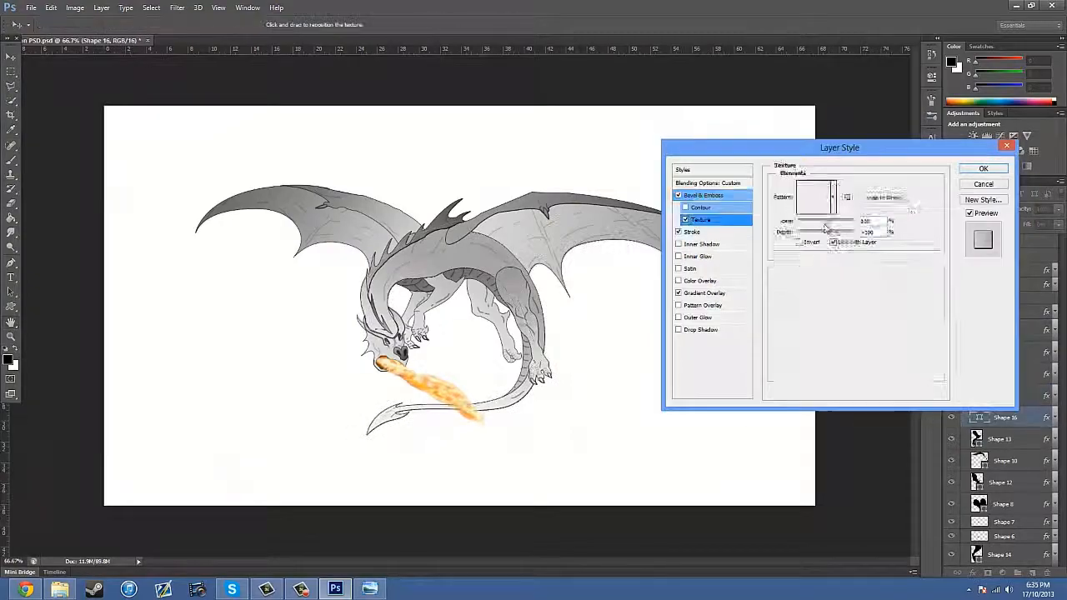
{"action": "left_click", "coordinate": [995, 168]}
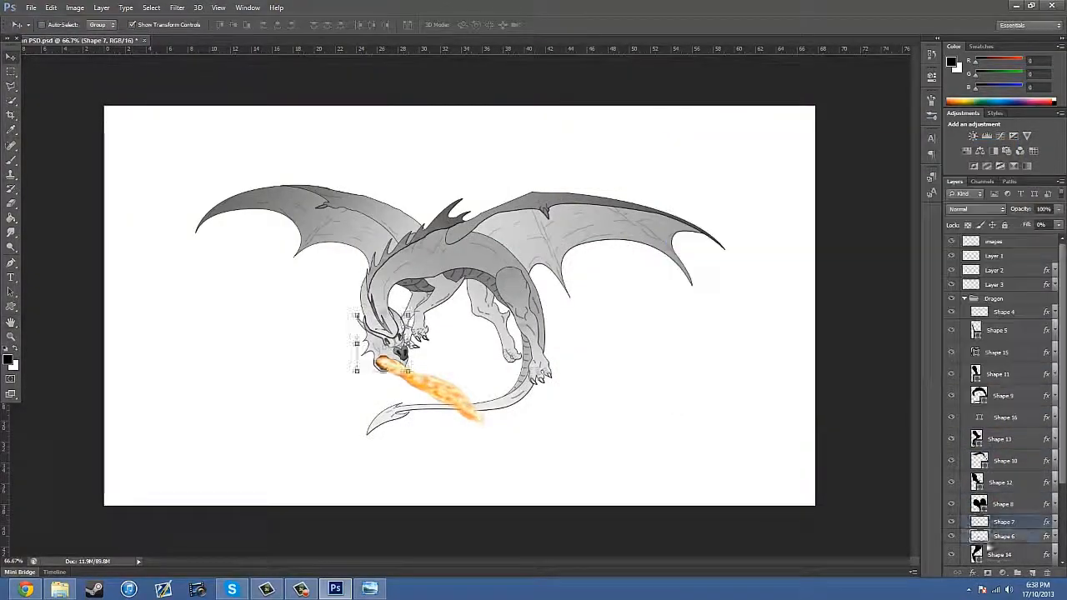